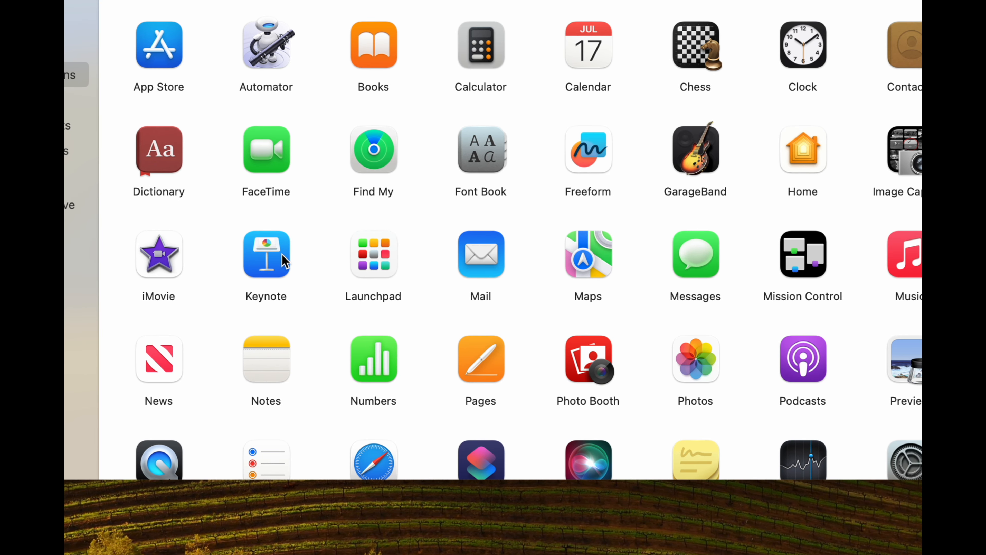
# Step: Move Keynote from Applications to the Trash, authorizing with the admin password
pyautogui.click(266, 255)
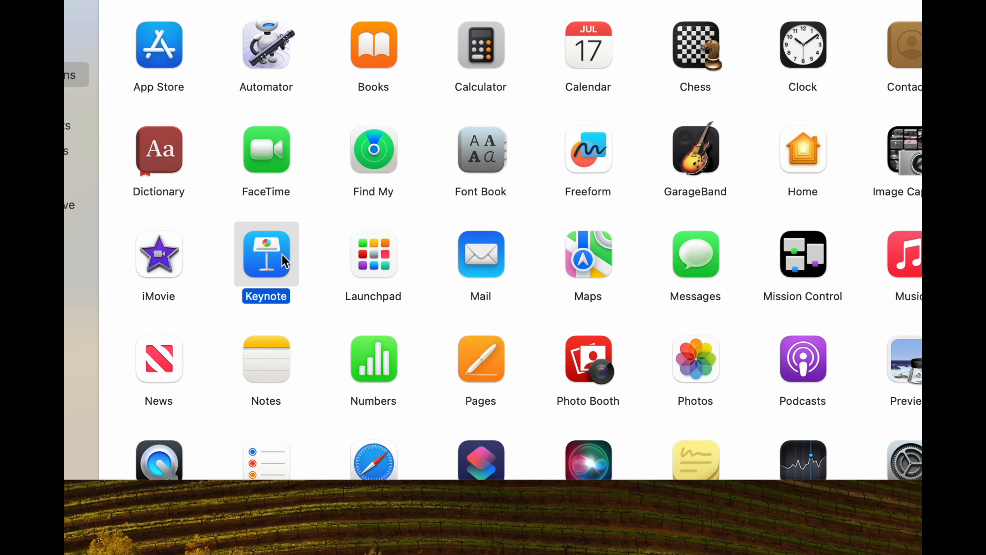
pyautogui.rightClick(265, 254)
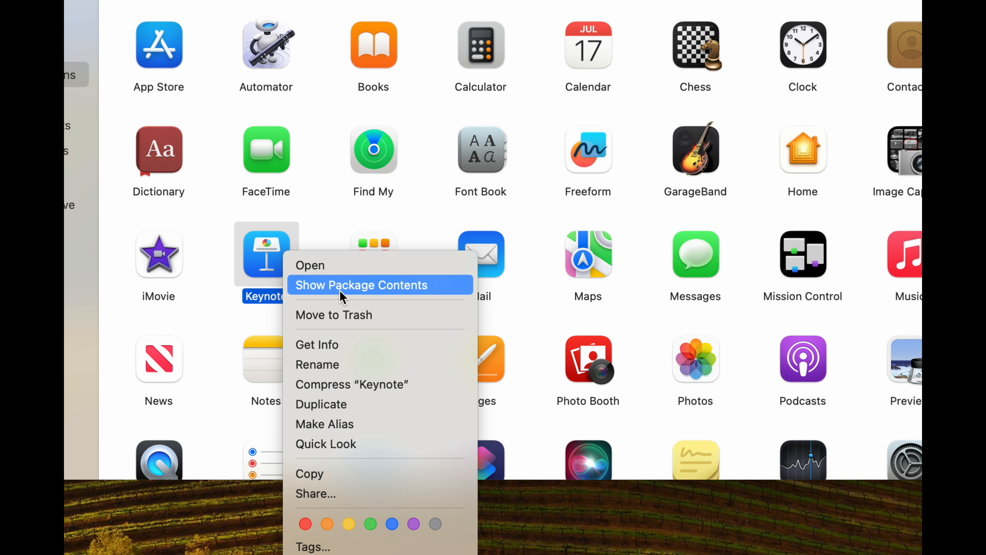
pyautogui.moveTo(358, 314)
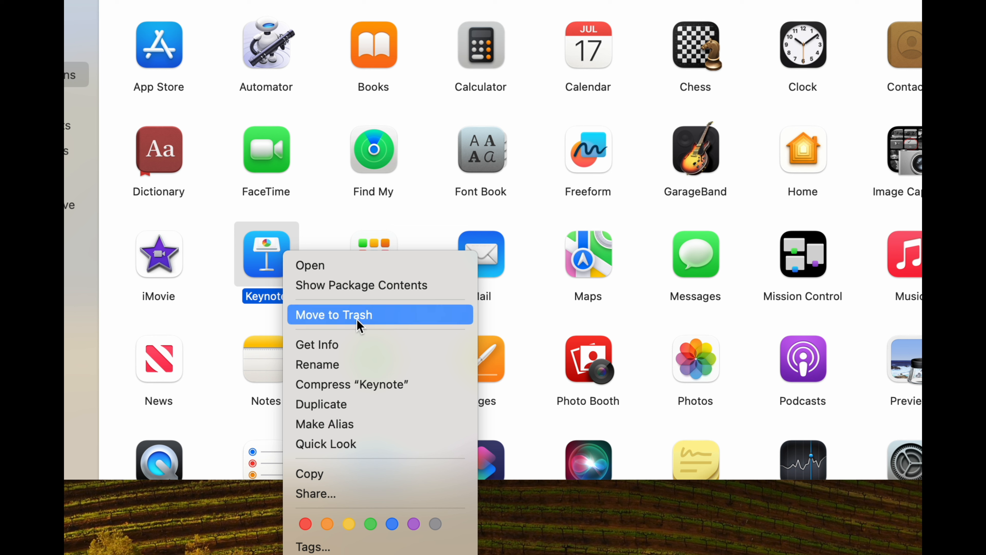
pyautogui.moveTo(318, 231)
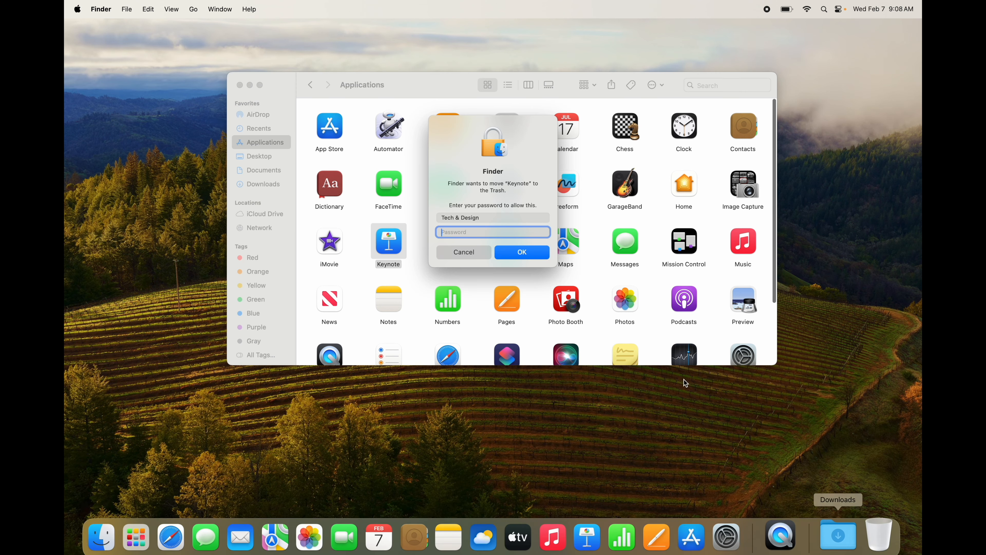
pyautogui.write('••••')
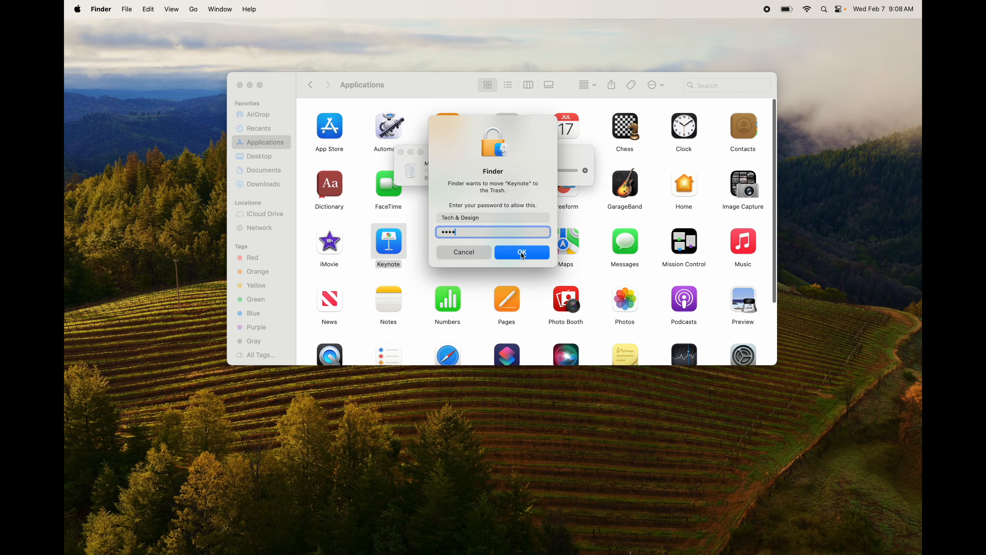
pyautogui.click(521, 252)
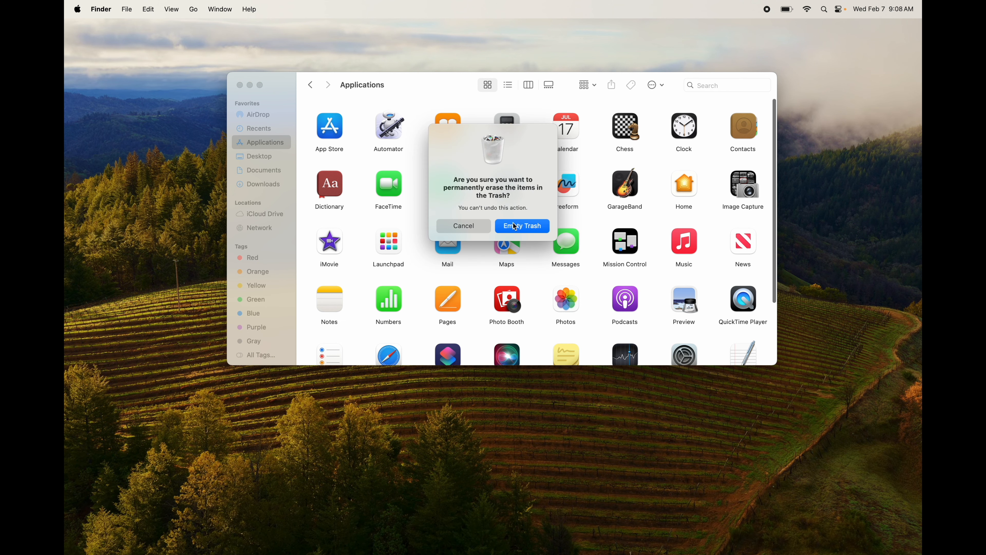
# Step: Confirm Empty Trash to permanently erase Keynote
pyautogui.click(522, 226)
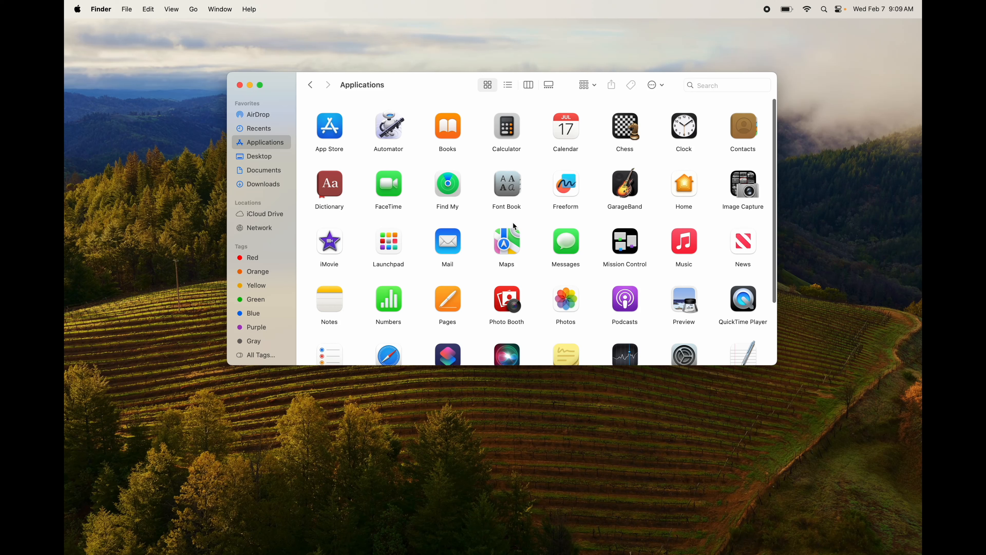
# Step: Move Pages to the Trash with password authorization, then trash iMovie via Command-Delete
pyautogui.scroll(-3)
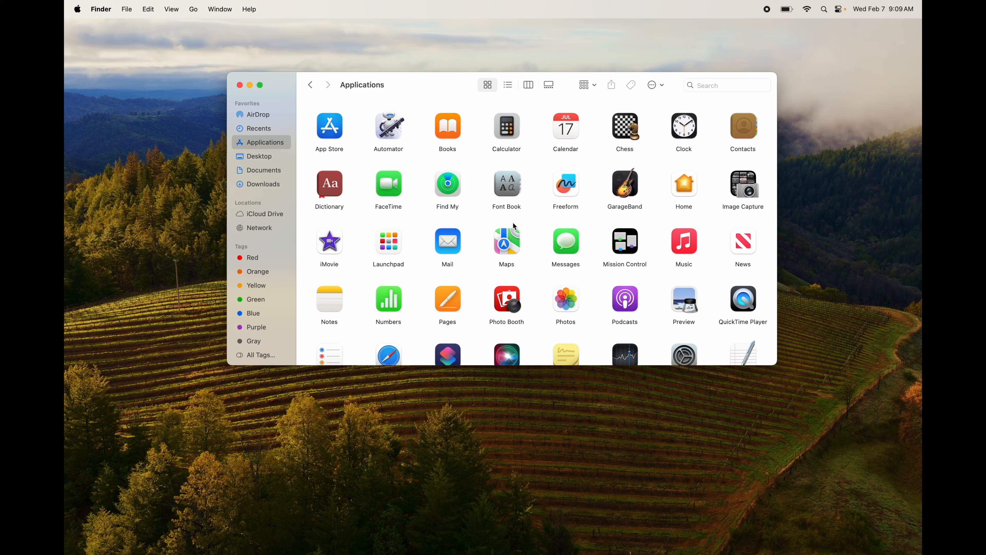
pyautogui.scroll(-3)
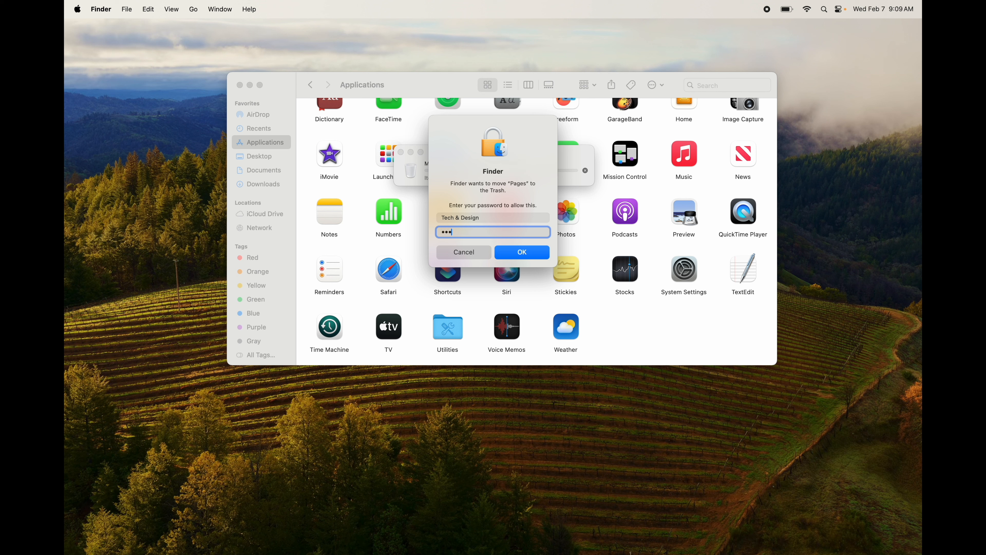
pyautogui.click(521, 252)
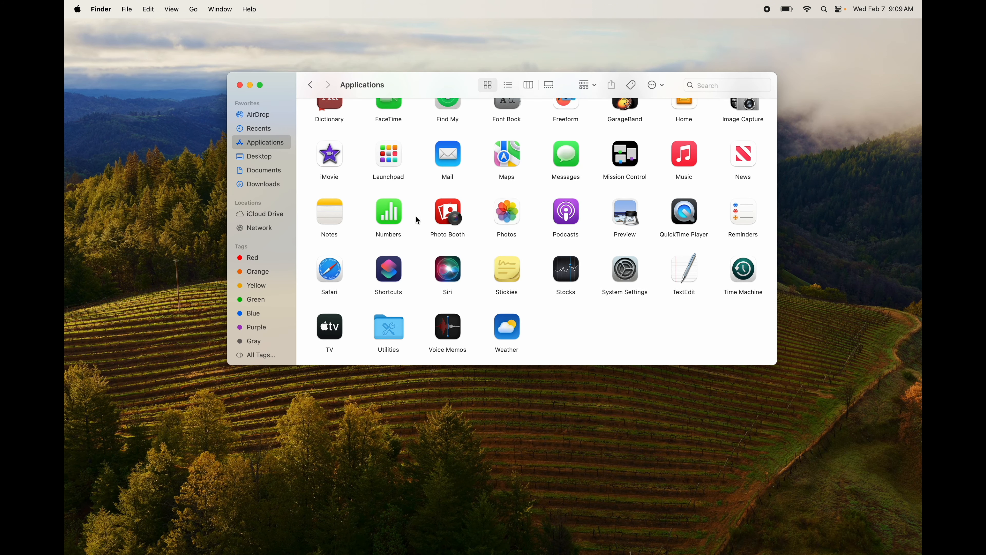
pyautogui.click(328, 154)
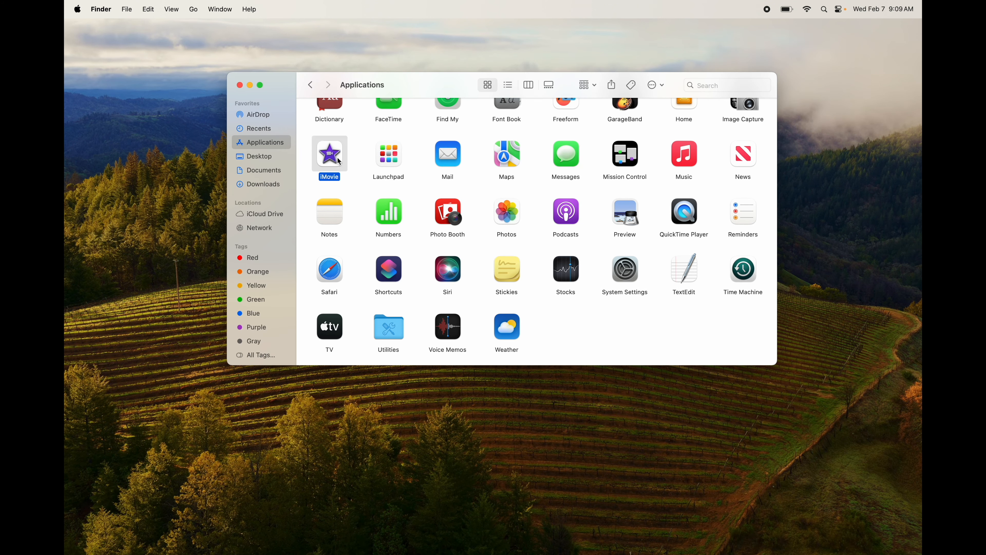
pyautogui.write('••')
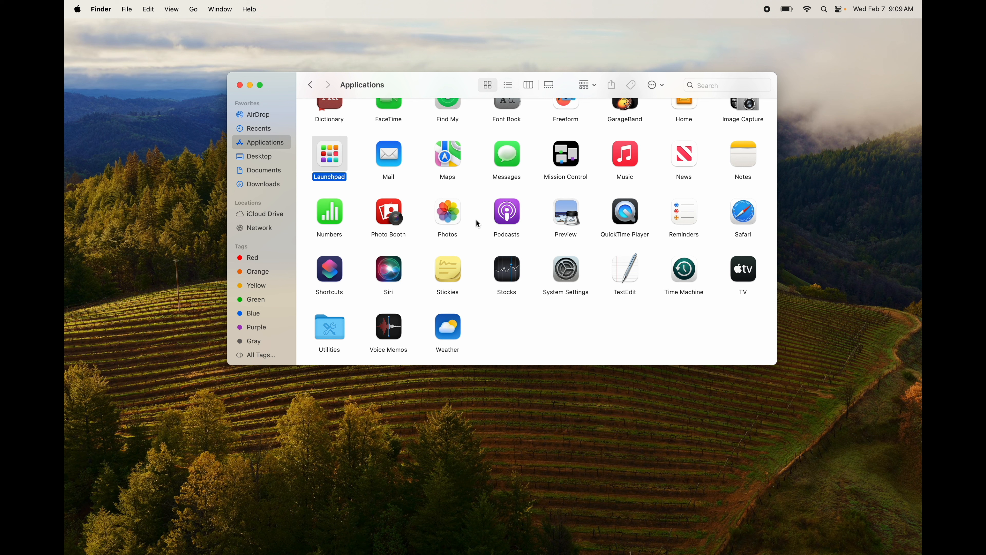
pyautogui.scroll(3)
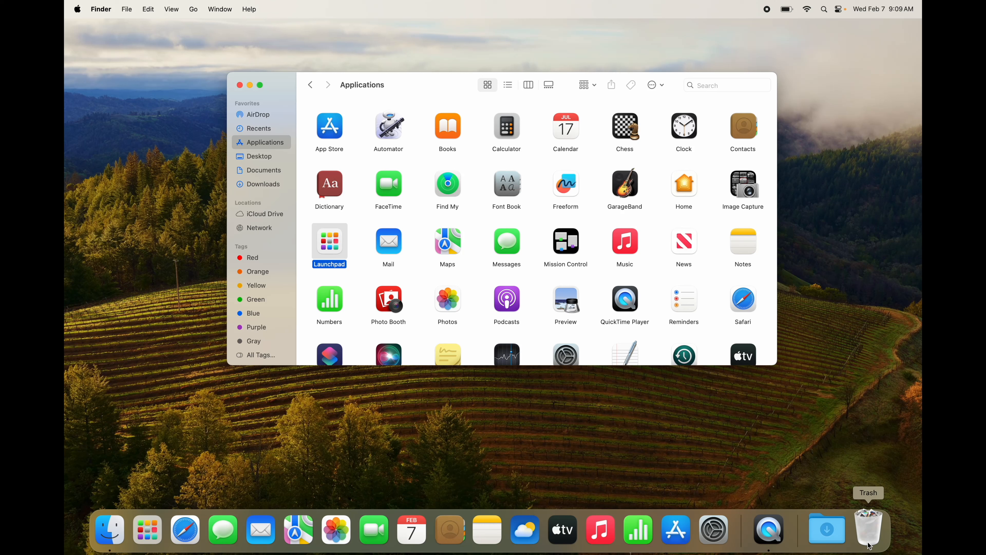
pyautogui.rightClick(869, 530)
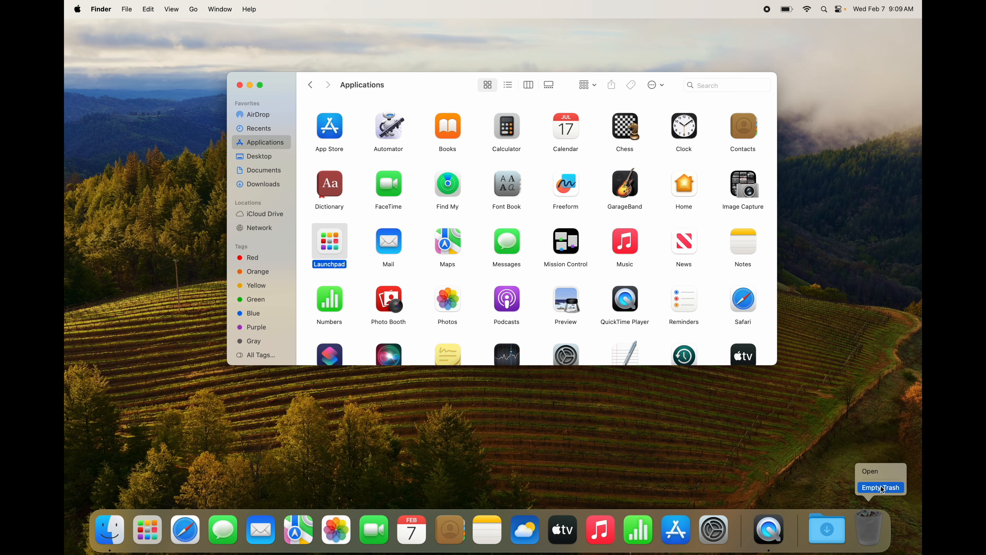
pyautogui.click(881, 487)
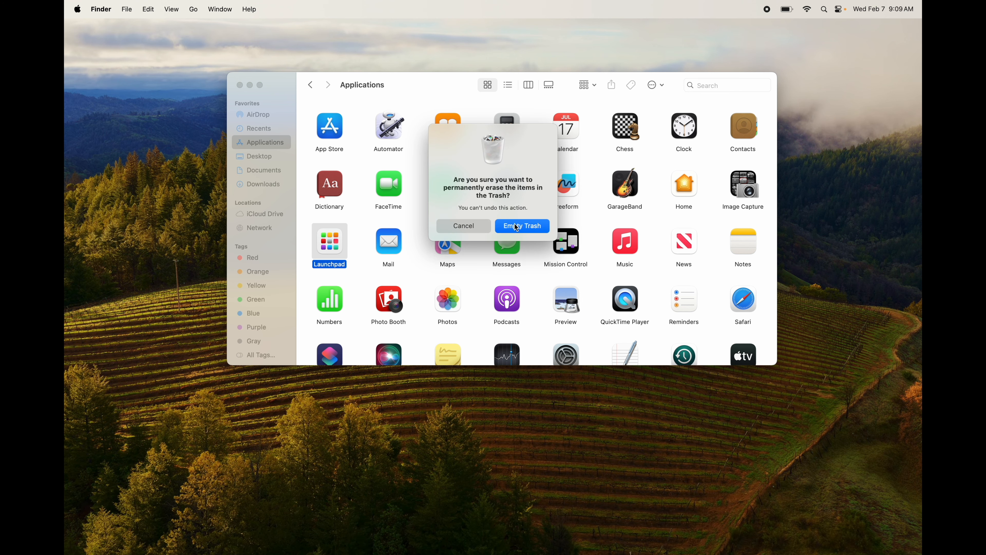
pyautogui.click(522, 227)
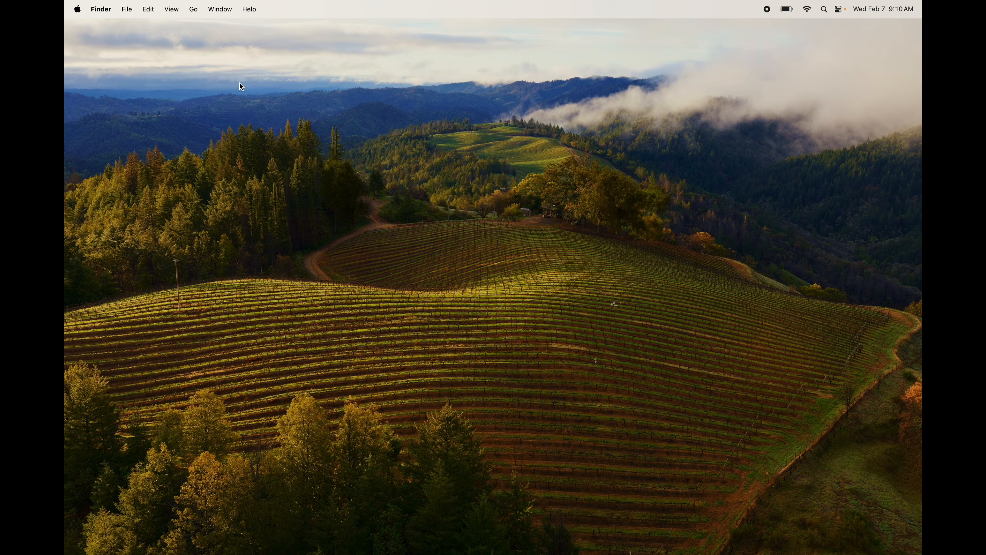
pyautogui.moveTo(404, 227)
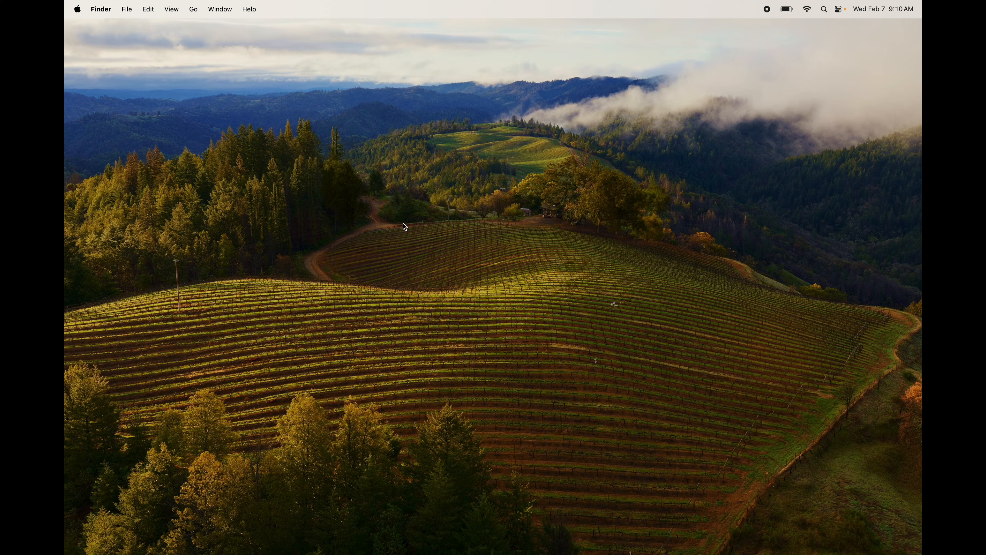
pyautogui.moveTo(483, 204)
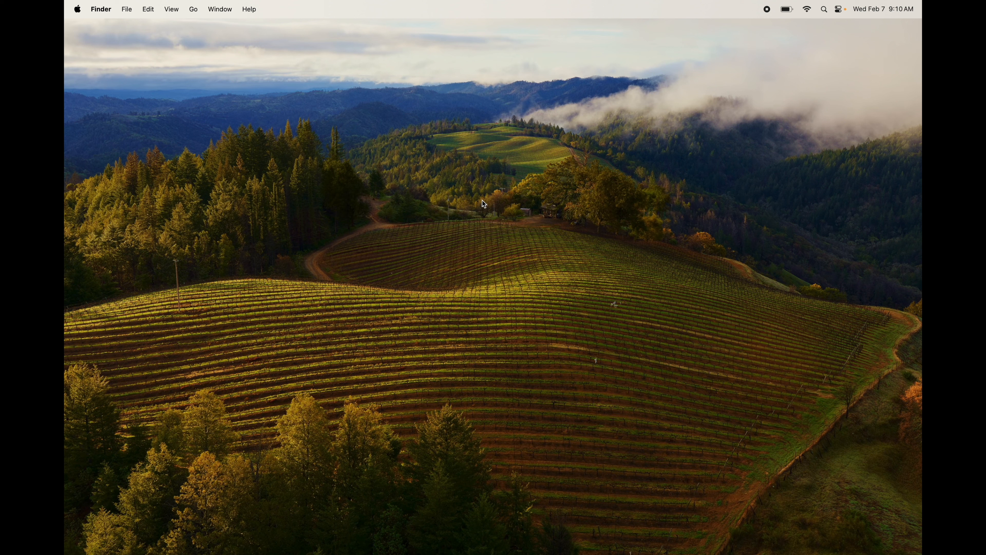
pyautogui.rightClick(483, 203)
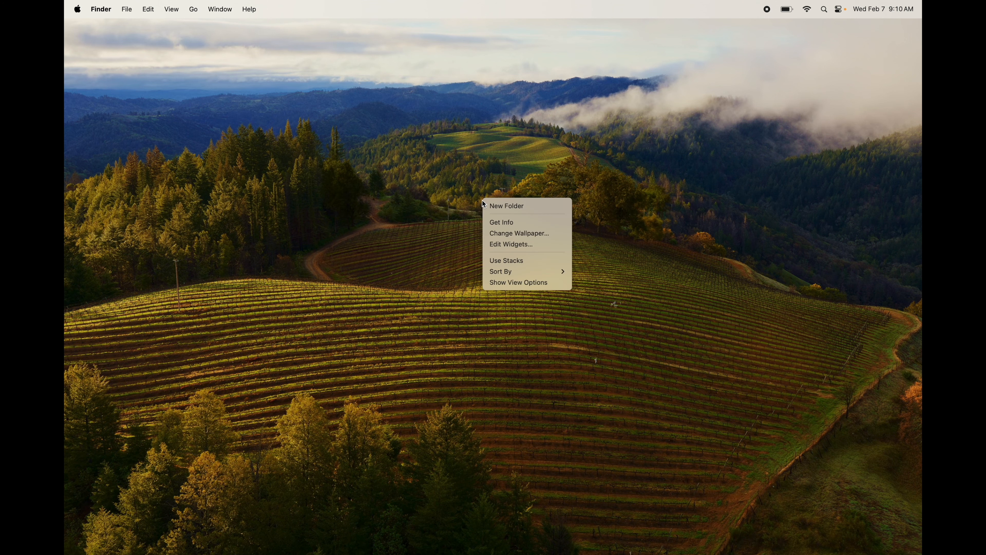
pyautogui.moveTo(510, 222)
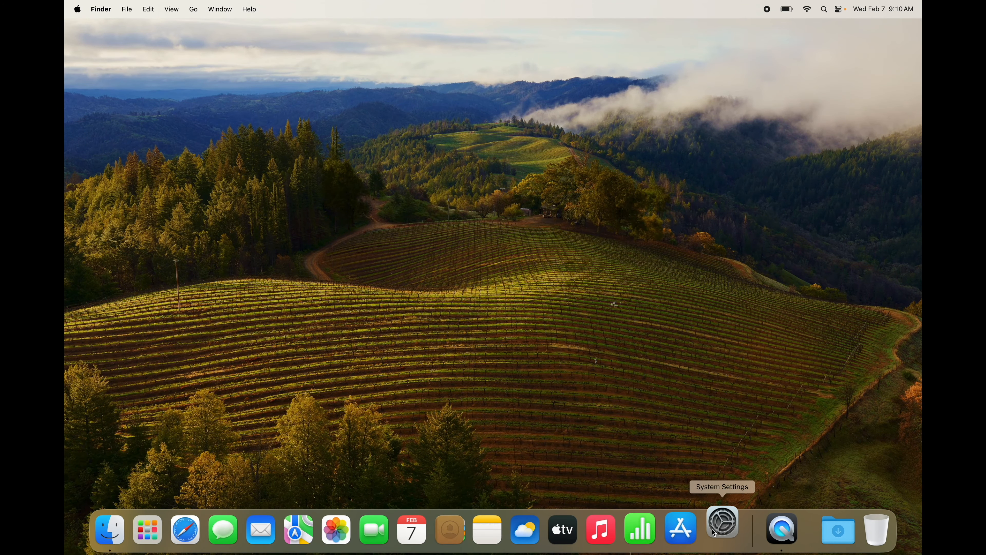
# Step: Launch System Settings and reach the Wallpaper page by searching 'wallpa'
pyautogui.click(721, 529)
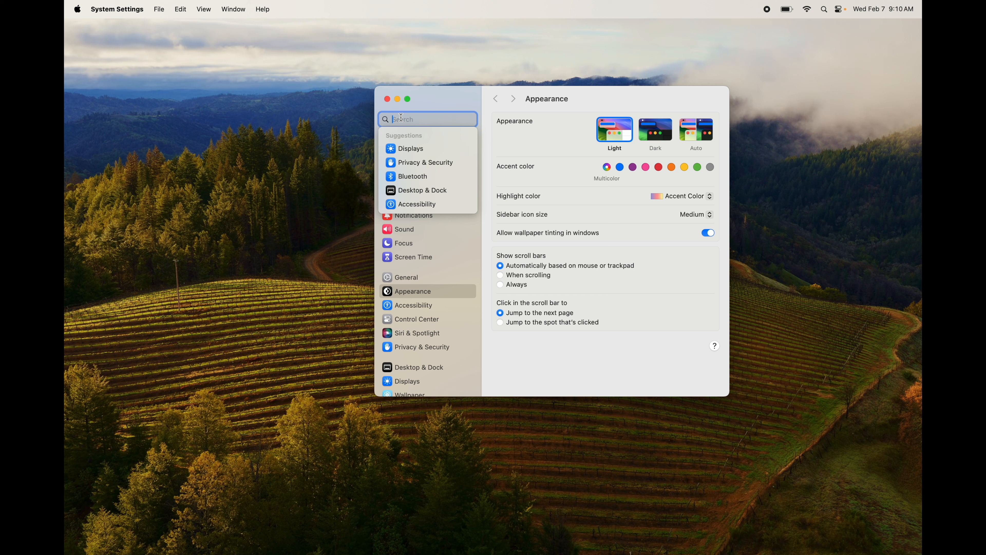
pyautogui.write('wallpa')
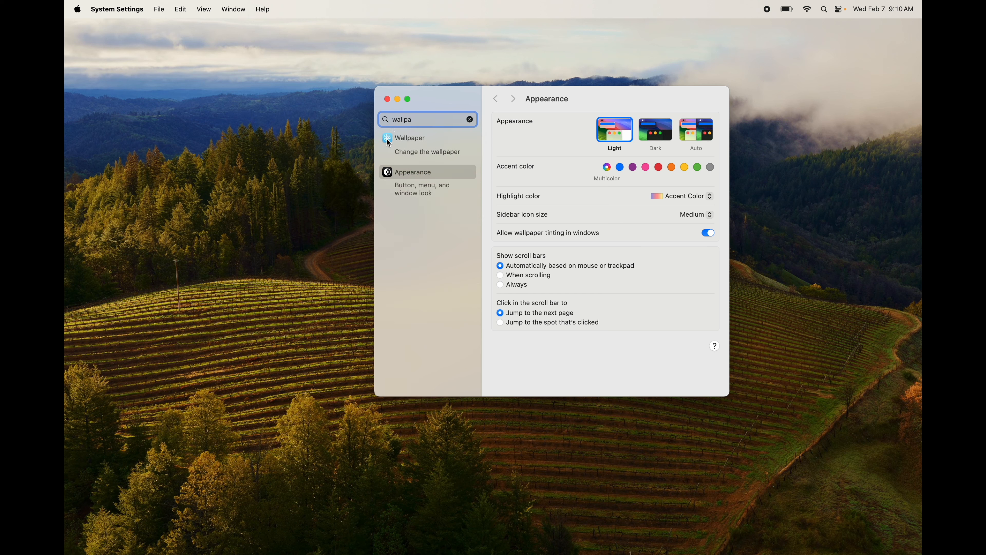
pyautogui.click(409, 138)
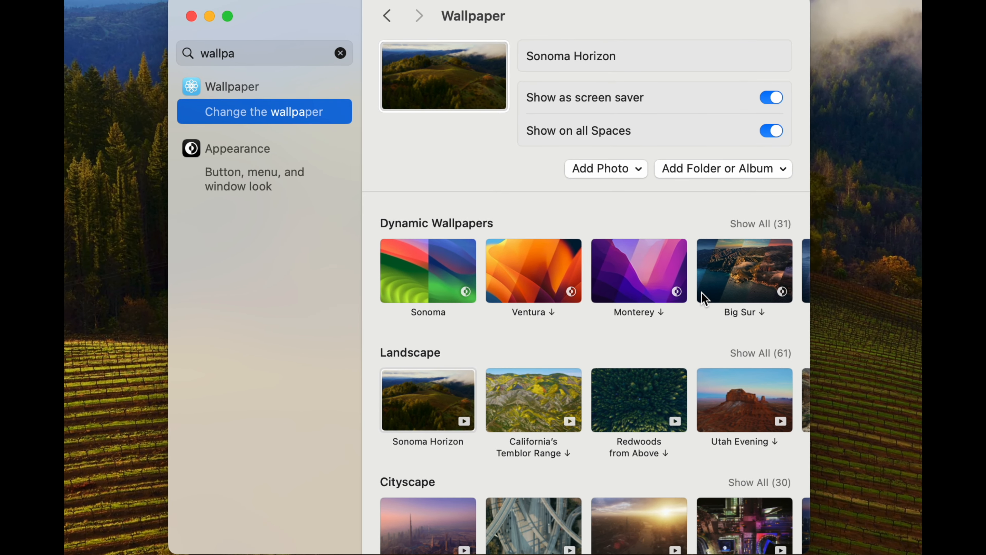
# Step: Preview Temblor Range and Sonoma Horizon, settle on the Sonoma dynamic wallpaper, and close System Settings
pyautogui.click(428, 272)
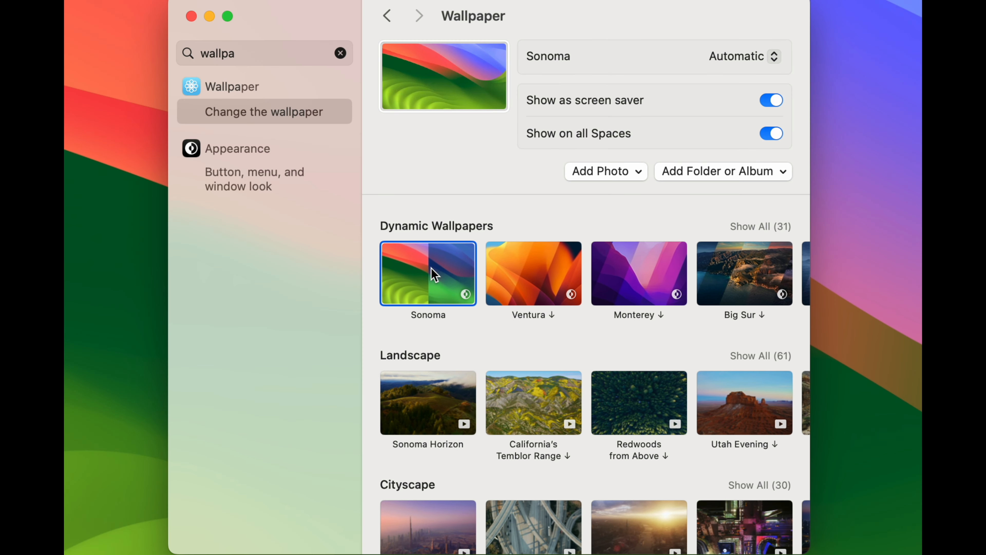
pyautogui.click(744, 272)
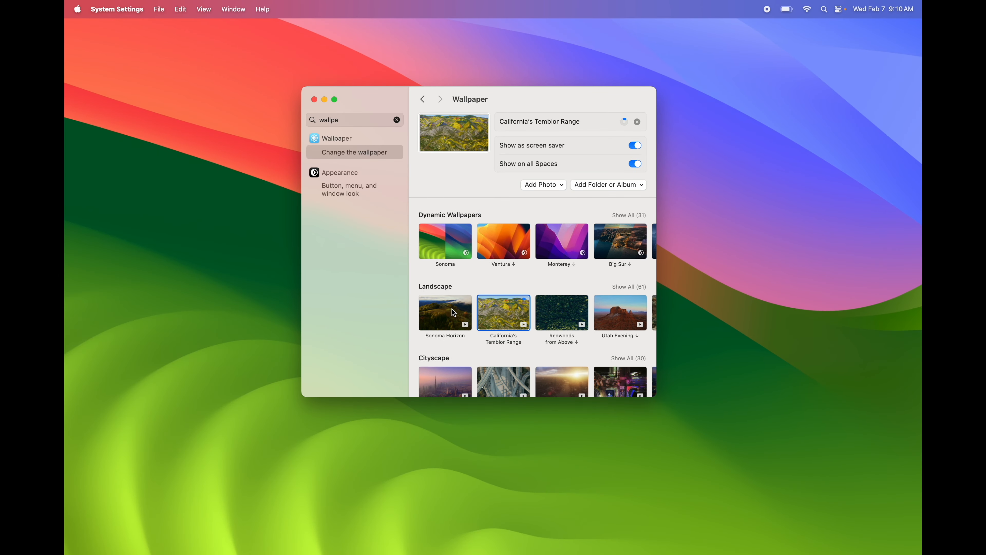
pyautogui.click(444, 313)
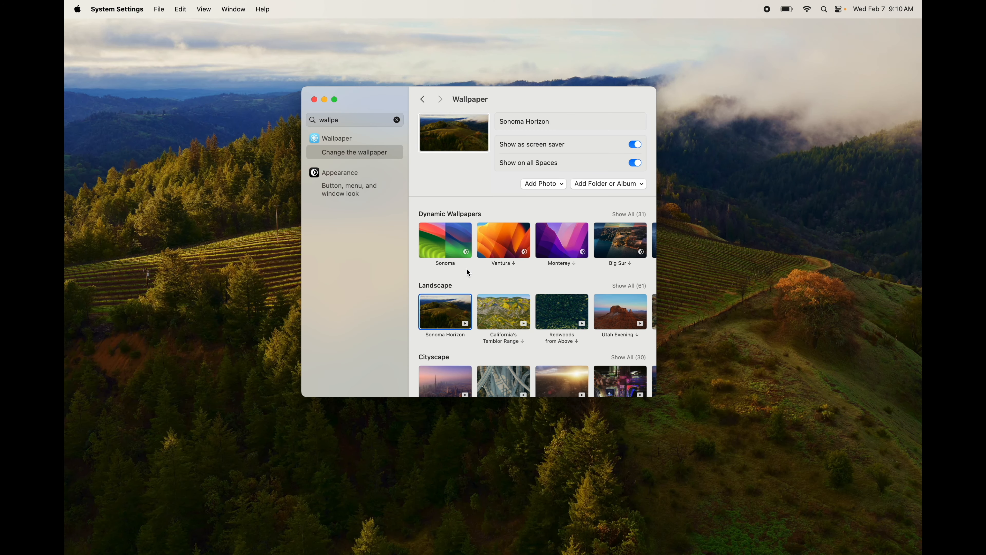
pyautogui.click(445, 241)
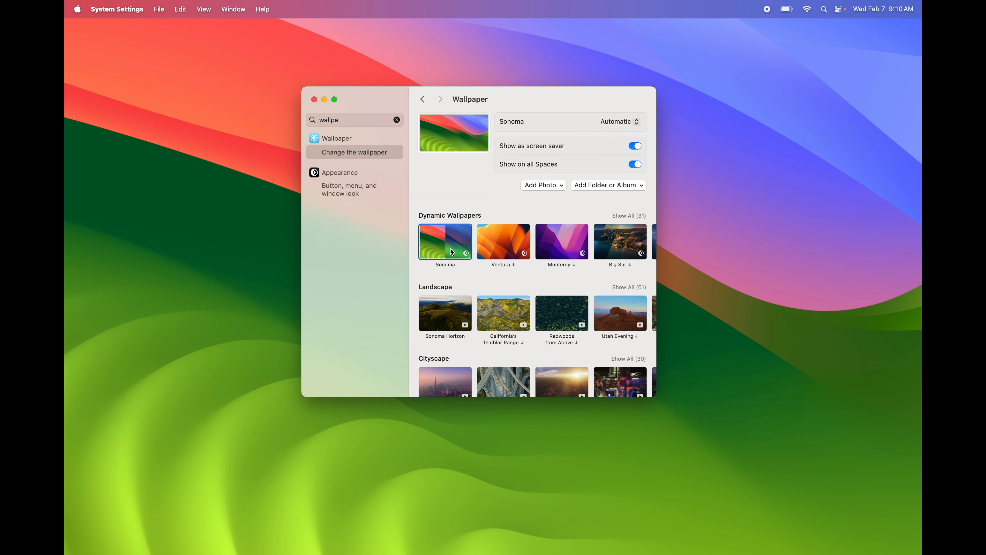
pyautogui.scroll(-3)
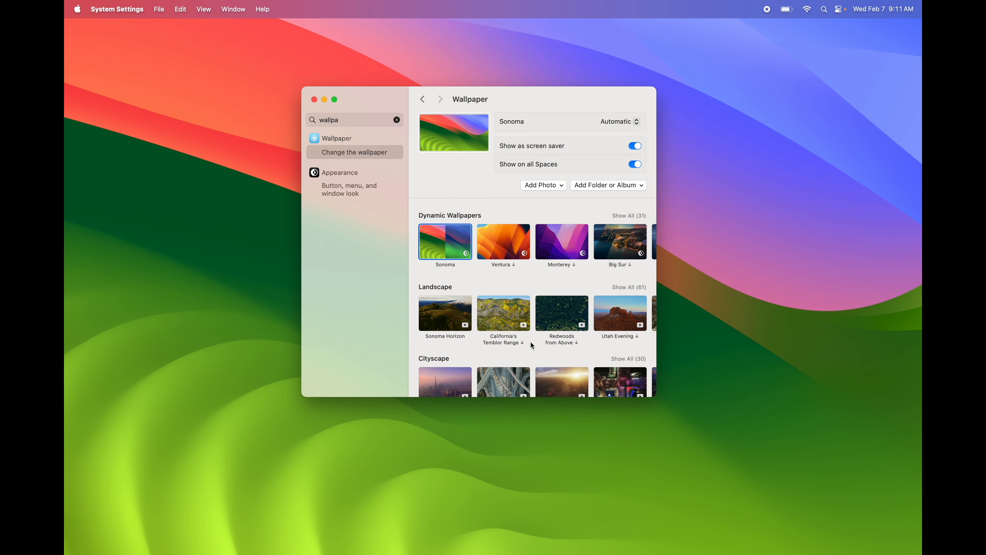
pyautogui.moveTo(548, 128)
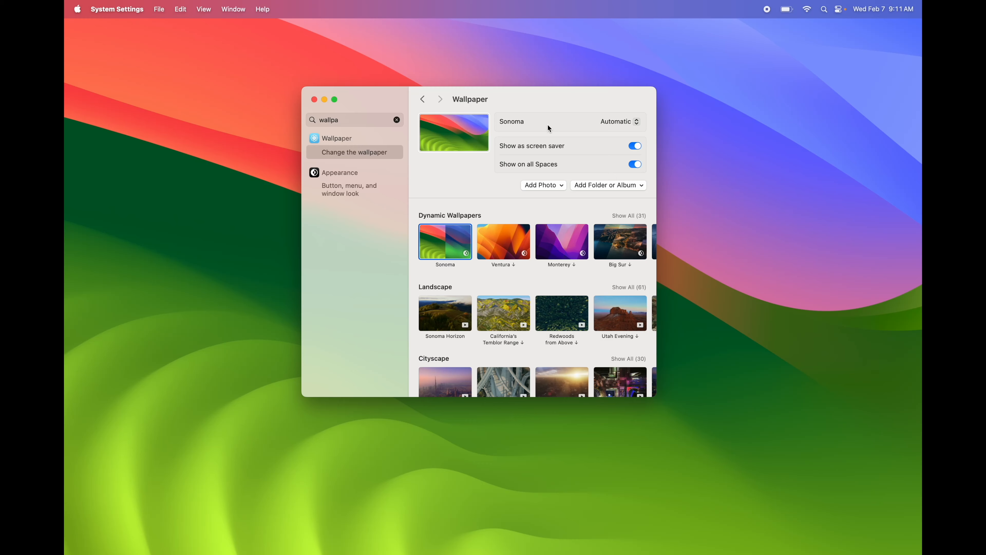
pyautogui.moveTo(552, 190)
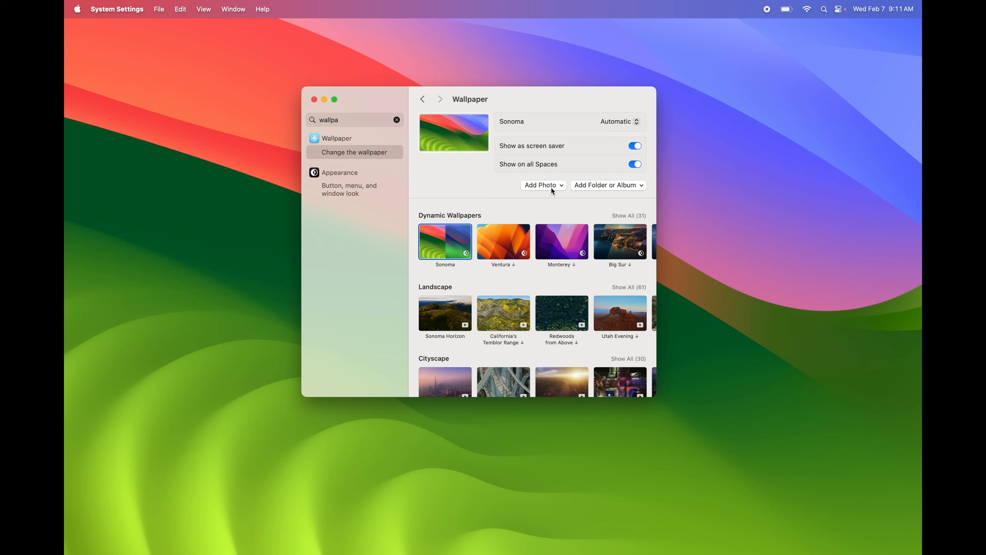
pyautogui.moveTo(315, 99)
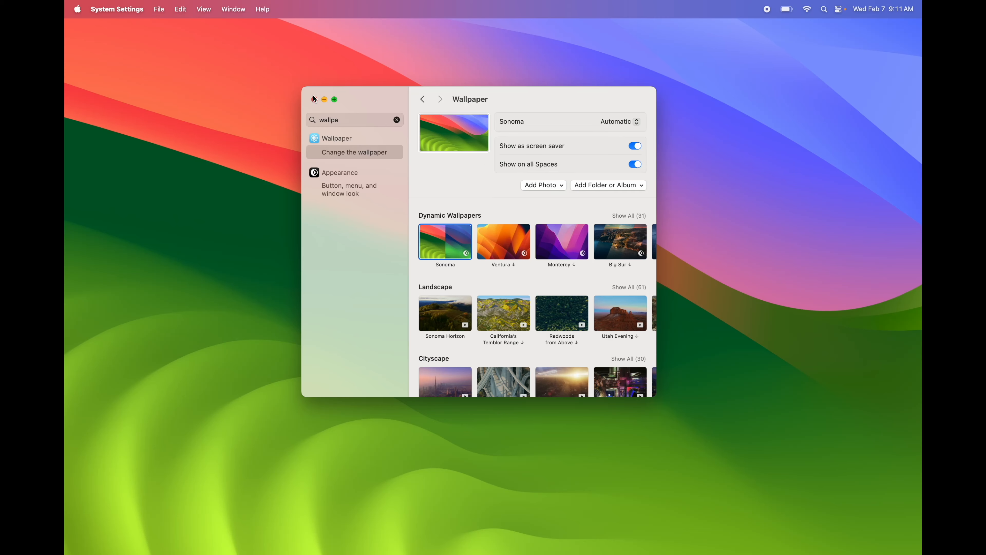
pyautogui.click(314, 99)
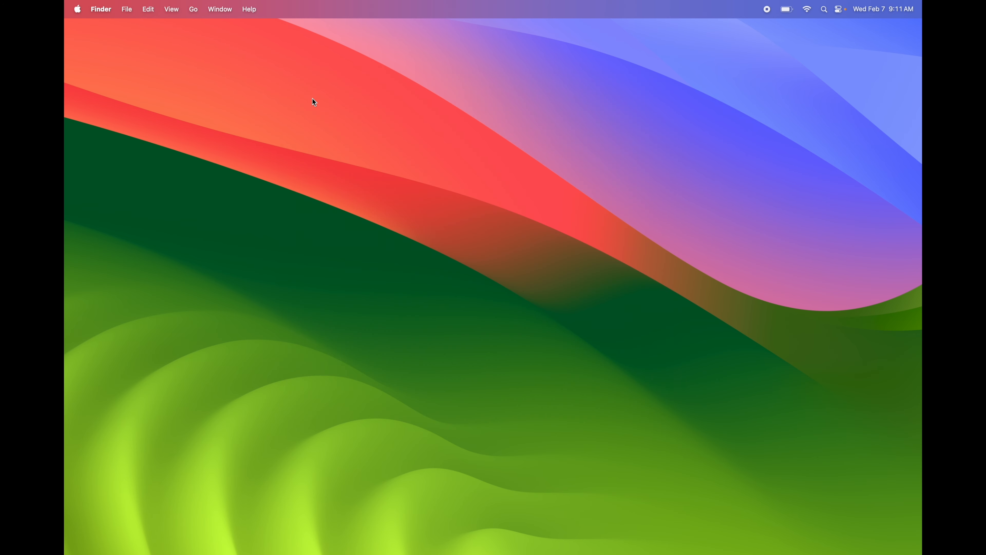